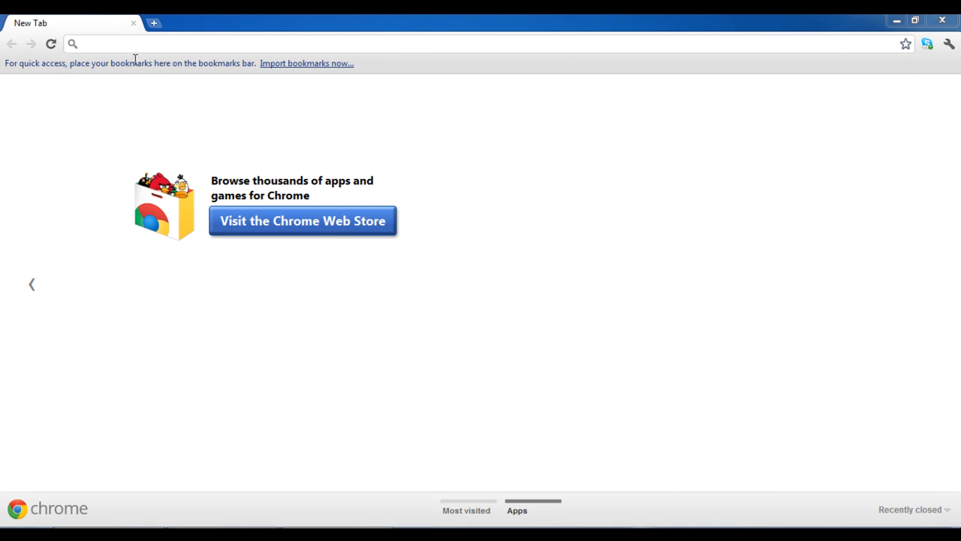
Go to Gmail and sign in to the account to reach the inbox.
text(www.)
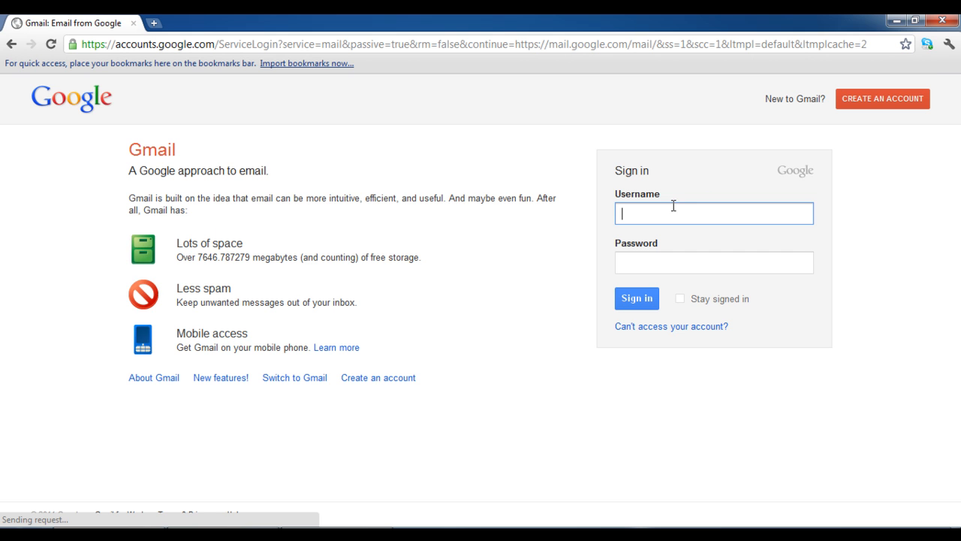
click(637, 297)
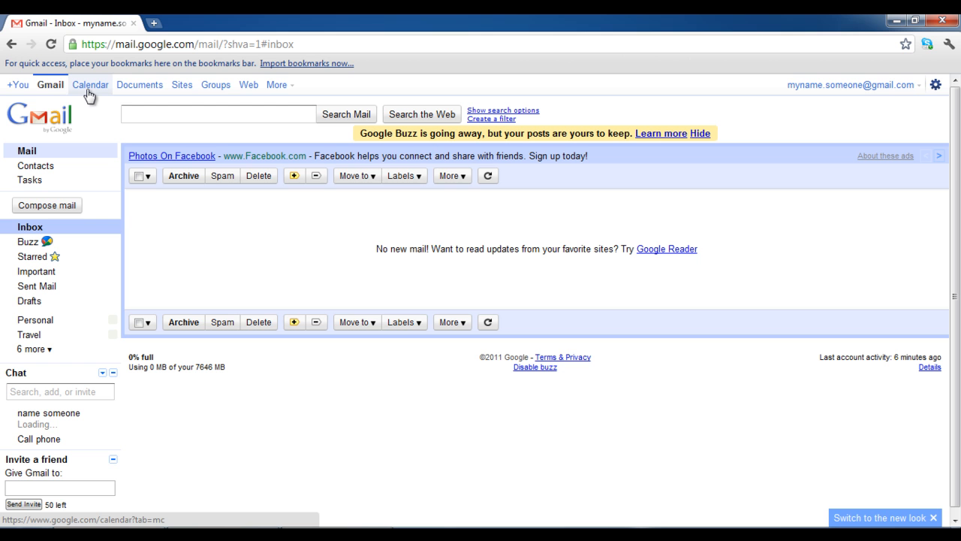
Switch from Gmail to Google Calendar and reach its calendar settings page.
click(90, 84)
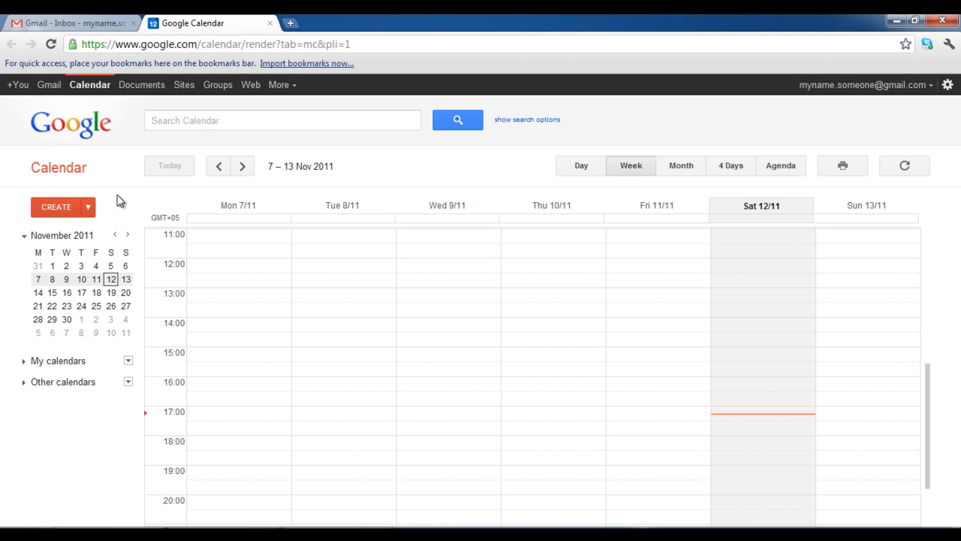
mouse_move(126, 334)
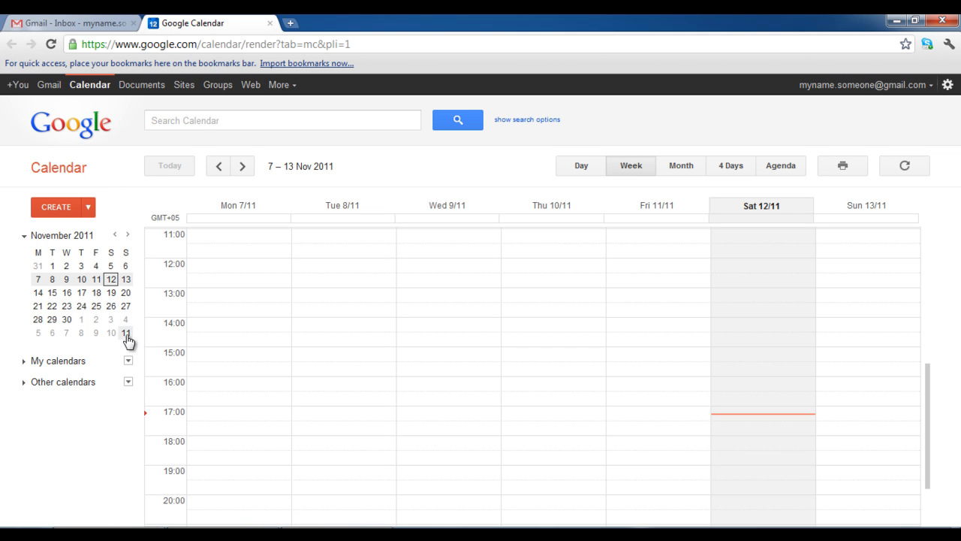
mouse_move(129, 365)
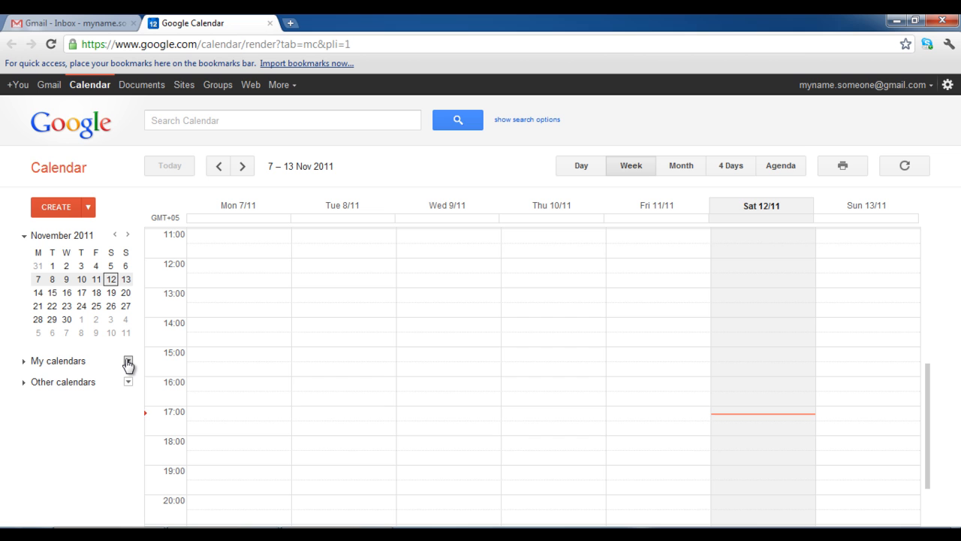
click(127, 361)
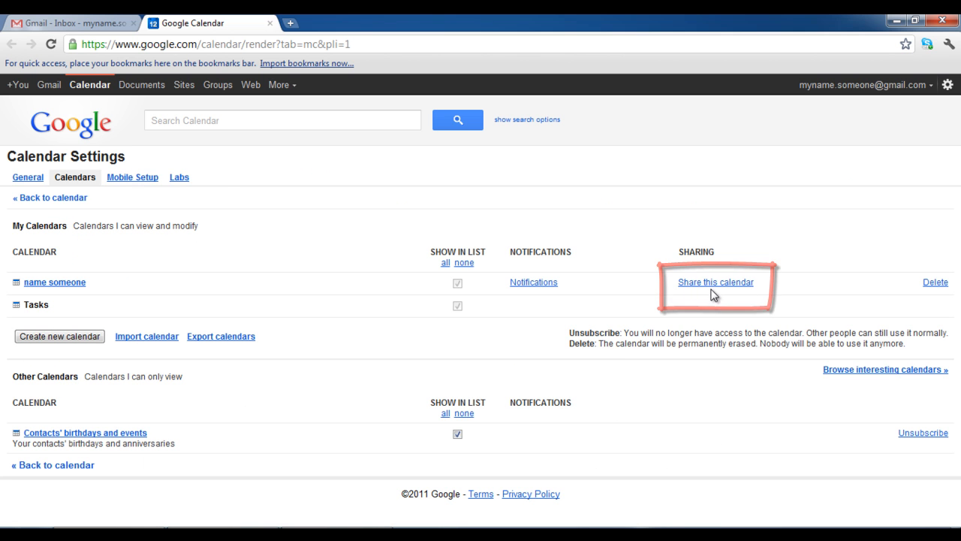
Show the personal calendar's Calendar Details section down to the Private Address row.
click(715, 282)
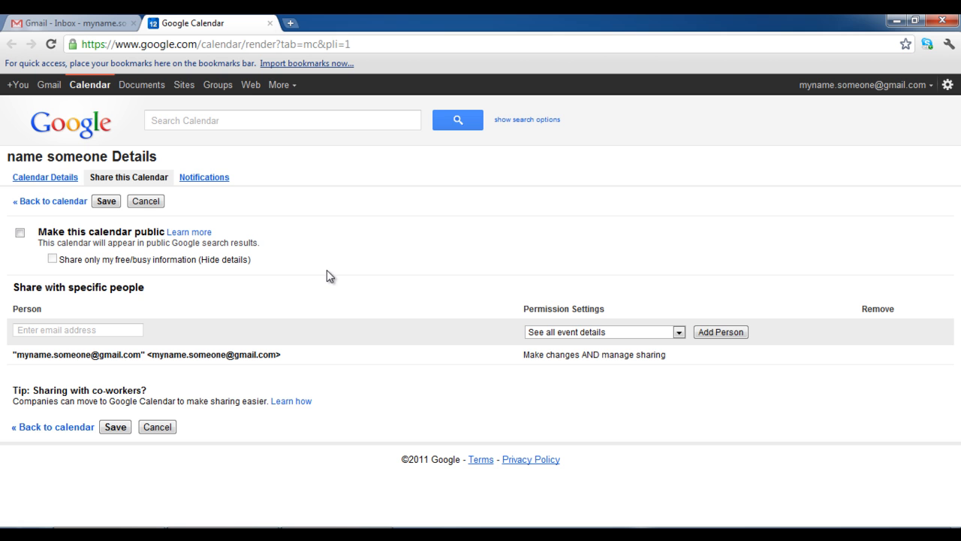
mouse_move(36, 180)
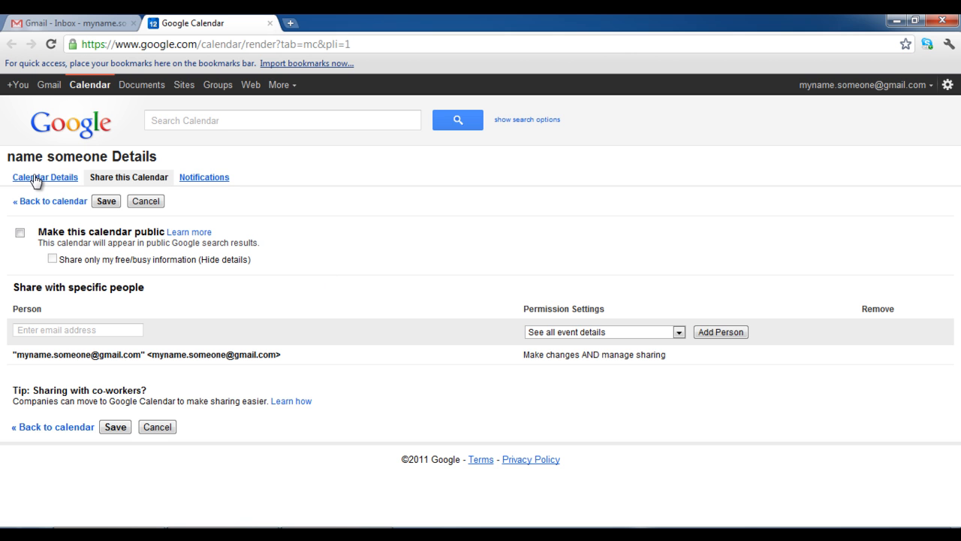
click(45, 177)
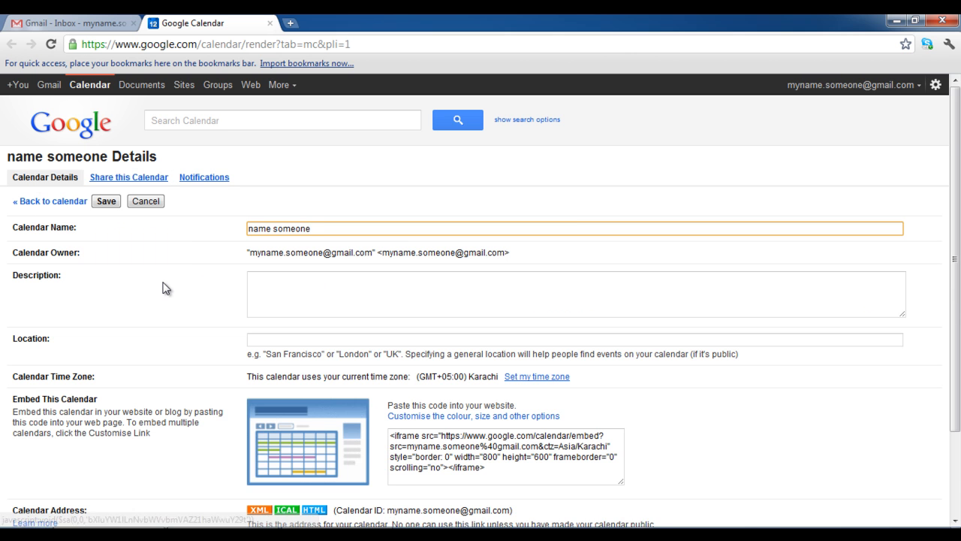
scroll(down, 3)
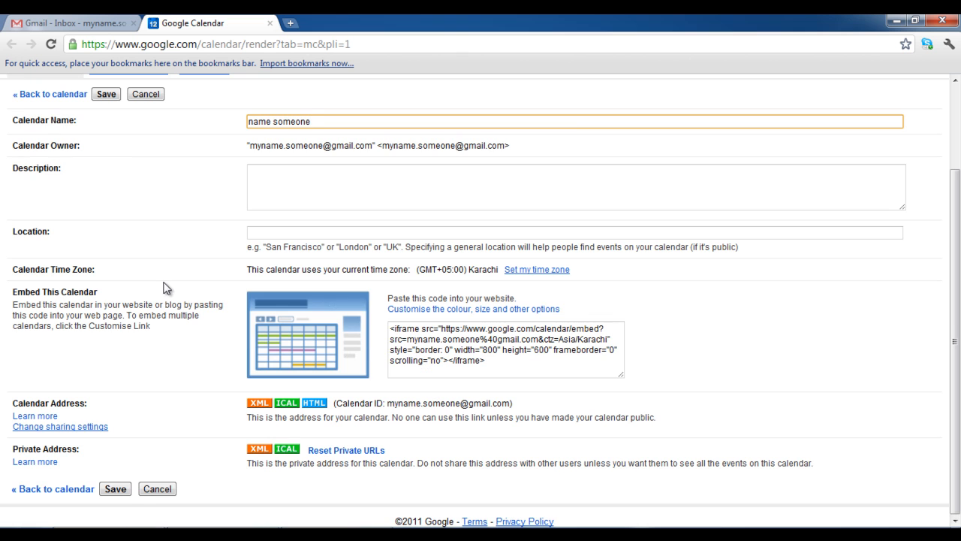
mouse_move(18, 462)
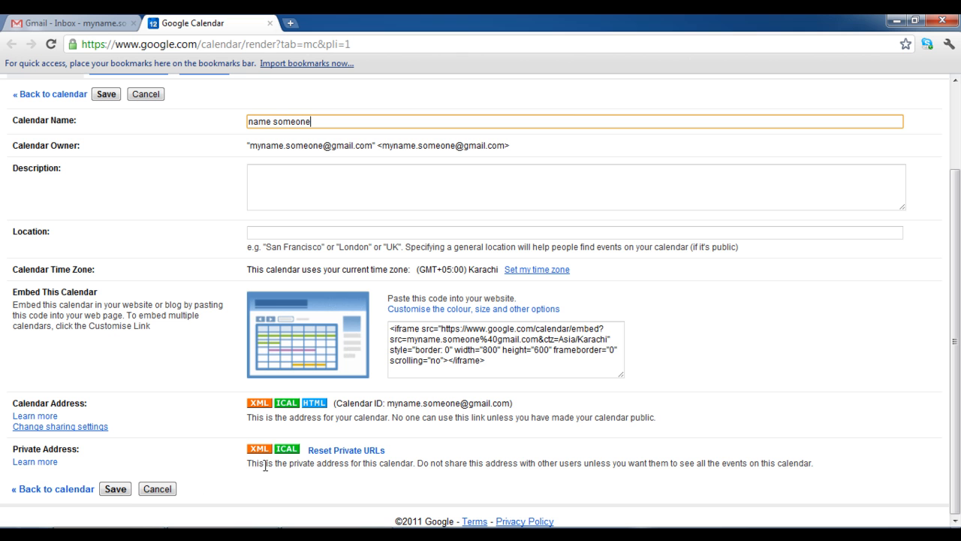
mouse_move(289, 450)
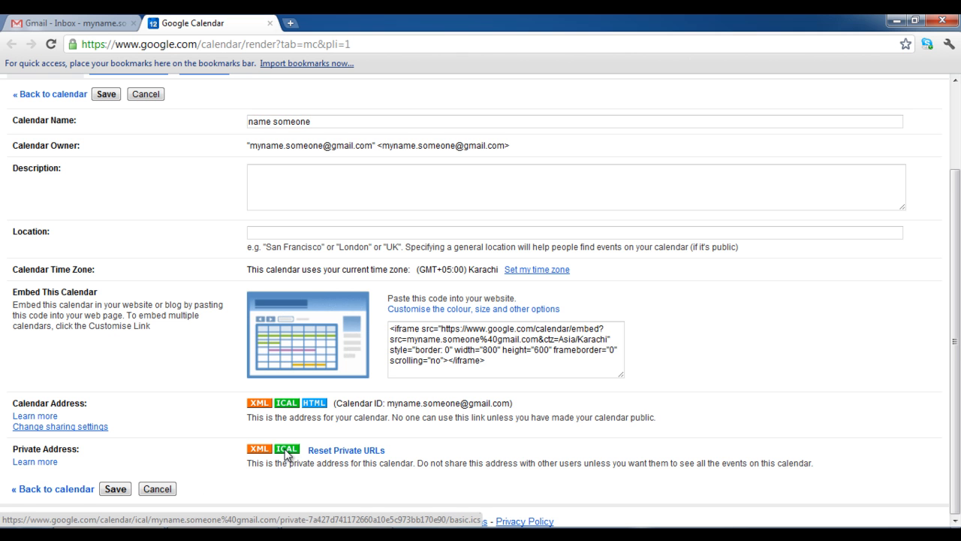
Reveal the calendar's private iCal address and select its URL for copying.
click(287, 450)
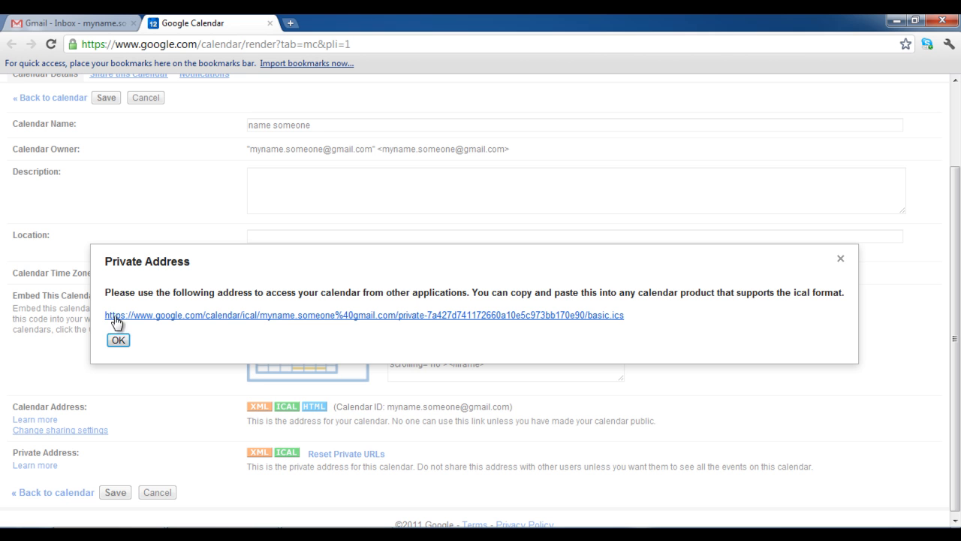
mouse_move(300, 326)
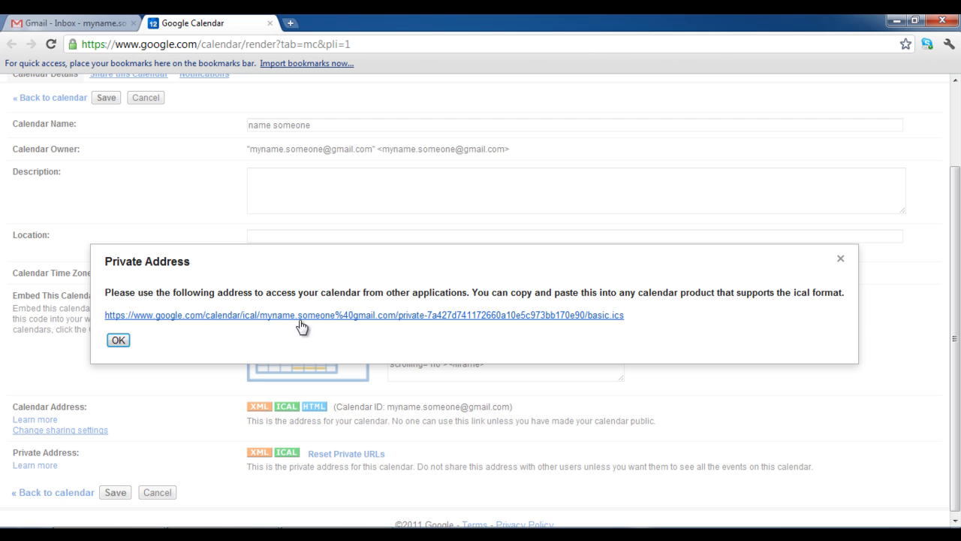
mouse_move(234, 333)
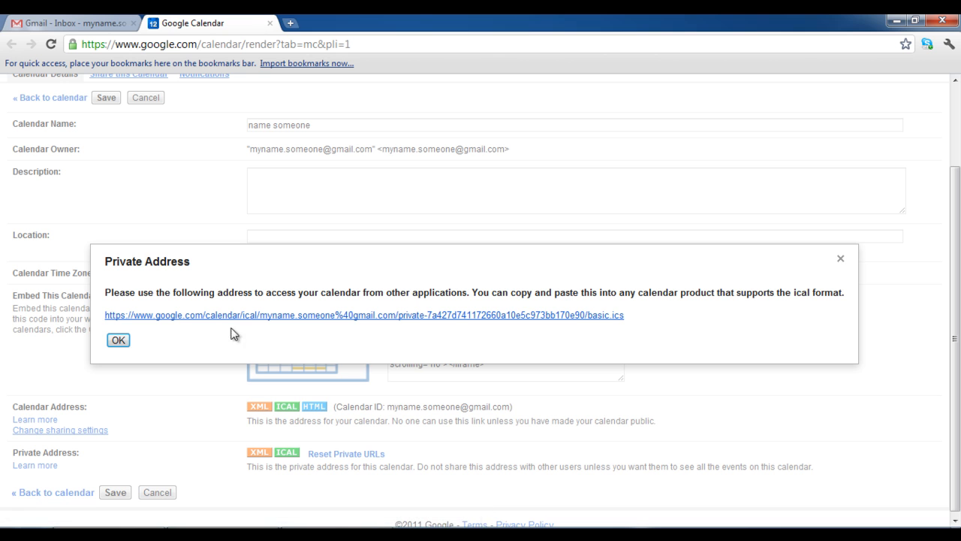
mouse_move(106, 325)
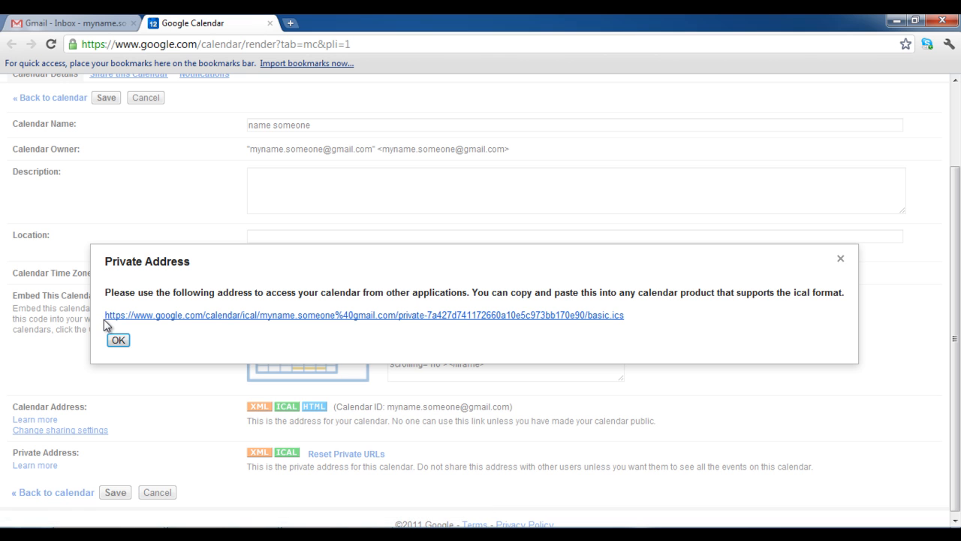
click(479, 168)
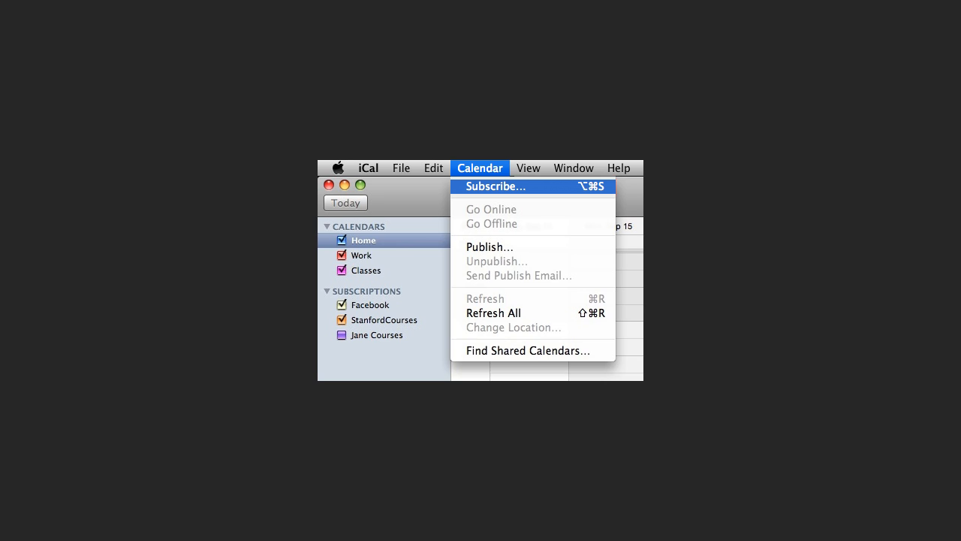
In iCal, start subscribing to a calendar by URL via Calendar > Subscribe.
click(496, 186)
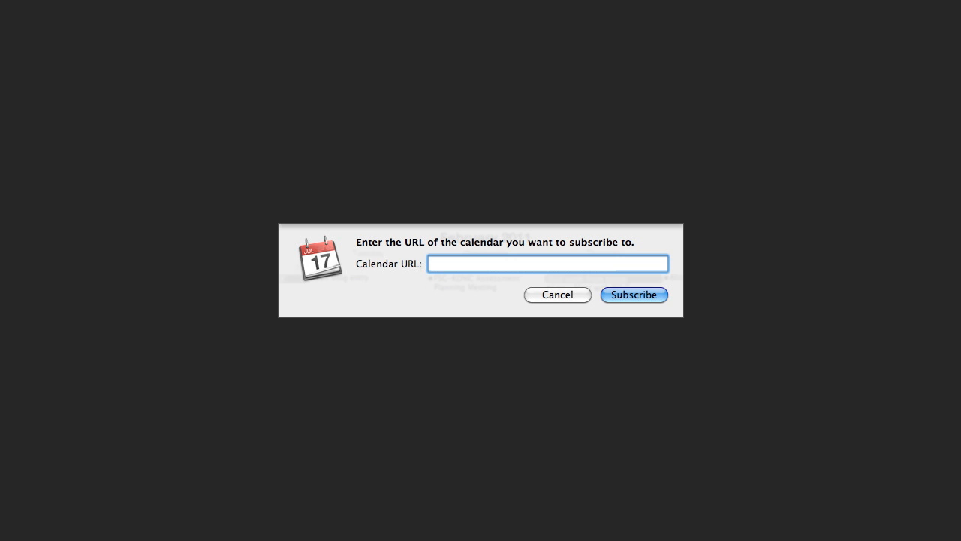